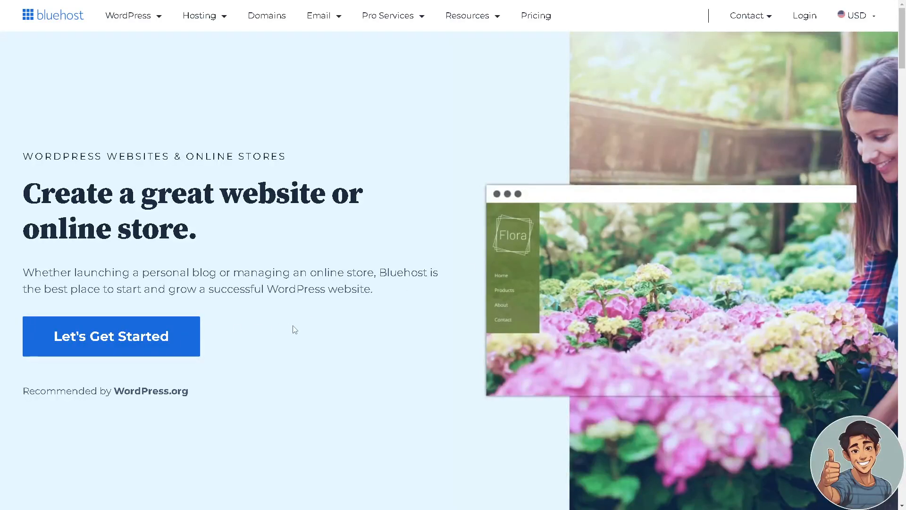
Step: Scroll through the WordPress Professional hosting overview to the renewal details and cPanel quick link
{"action": "scroll", "scroll_direction": "down", "scroll_amount": 3}
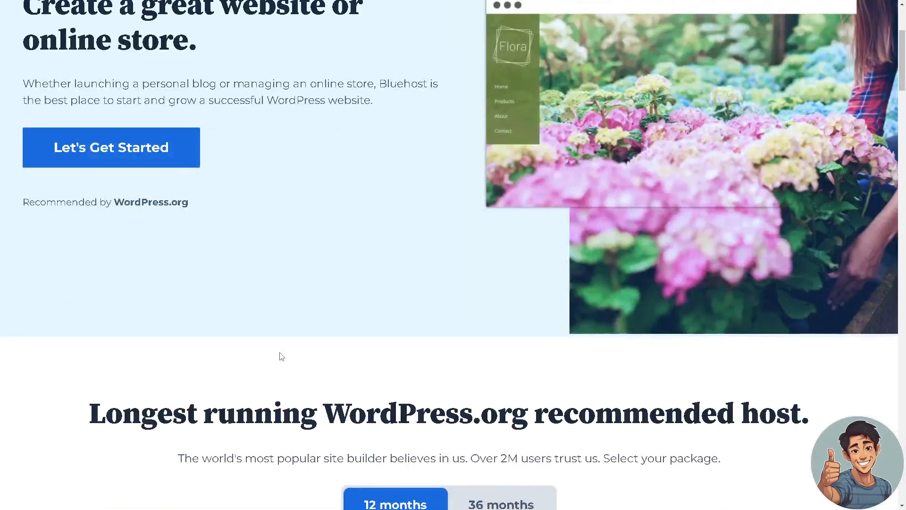
{"action": "scroll", "scroll_direction": "down", "scroll_amount": 3}
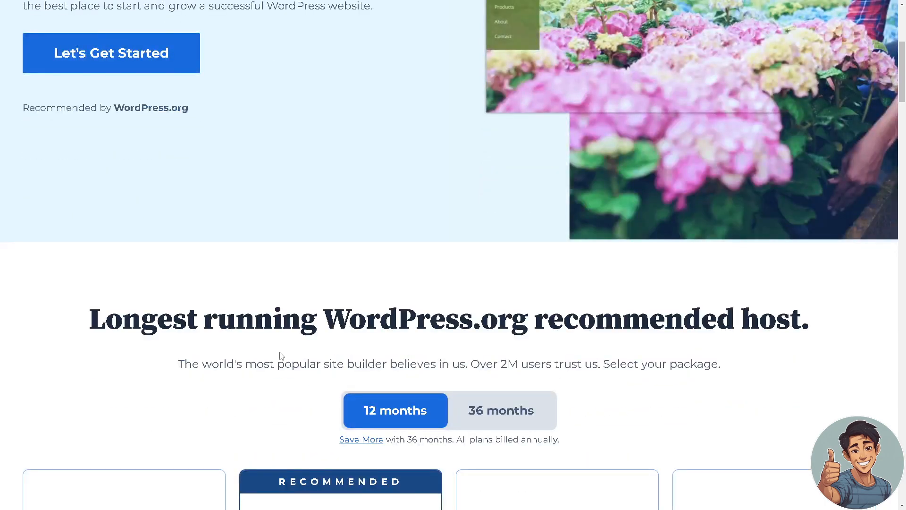
{"action": "scroll", "scroll_direction": "down", "scroll_amount": 3}
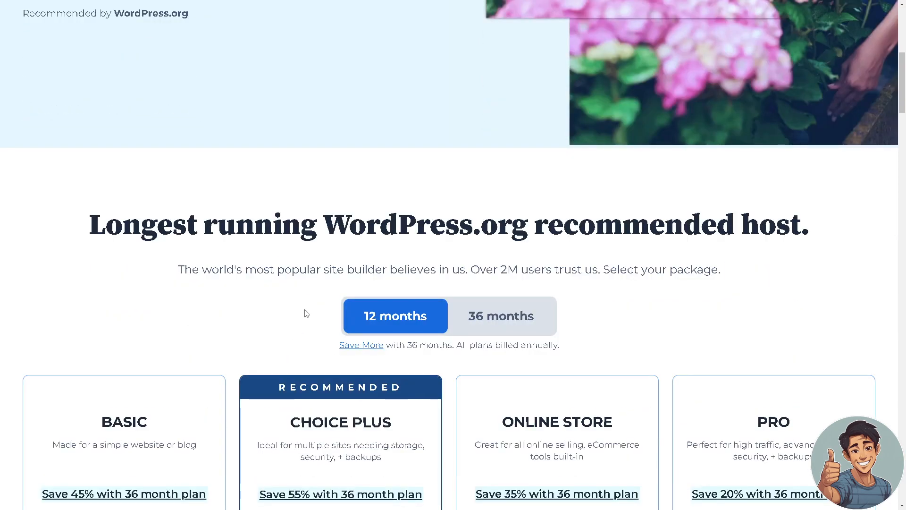
{"action": "scroll", "scroll_direction": "down", "scroll_amount": 3}
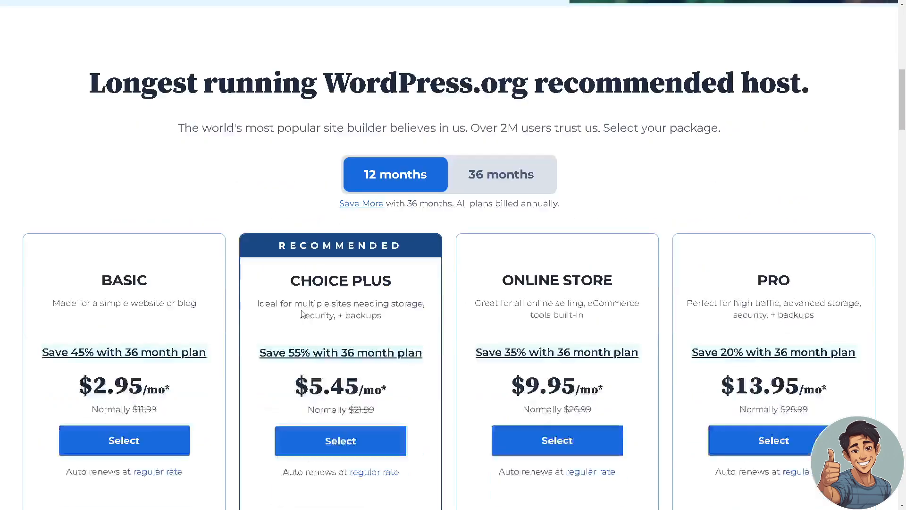
{"action": "scroll", "scroll_direction": "down", "scroll_amount": 3}
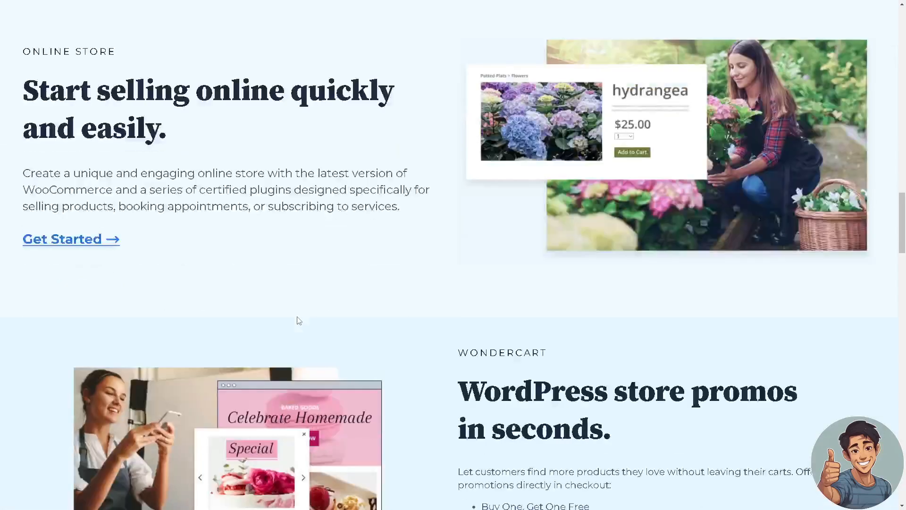
{"action": "scroll", "scroll_direction": "down", "scroll_amount": 3}
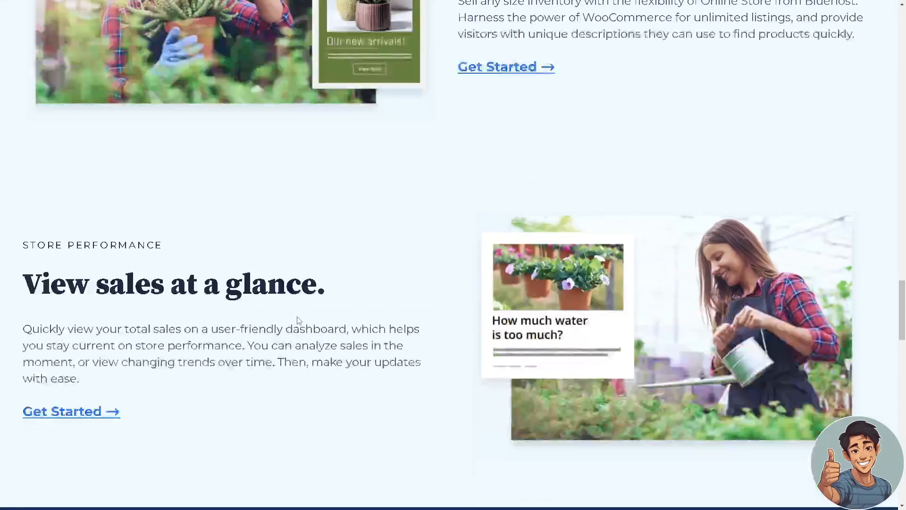
{"action": "scroll", "scroll_direction": "down", "scroll_amount": 3}
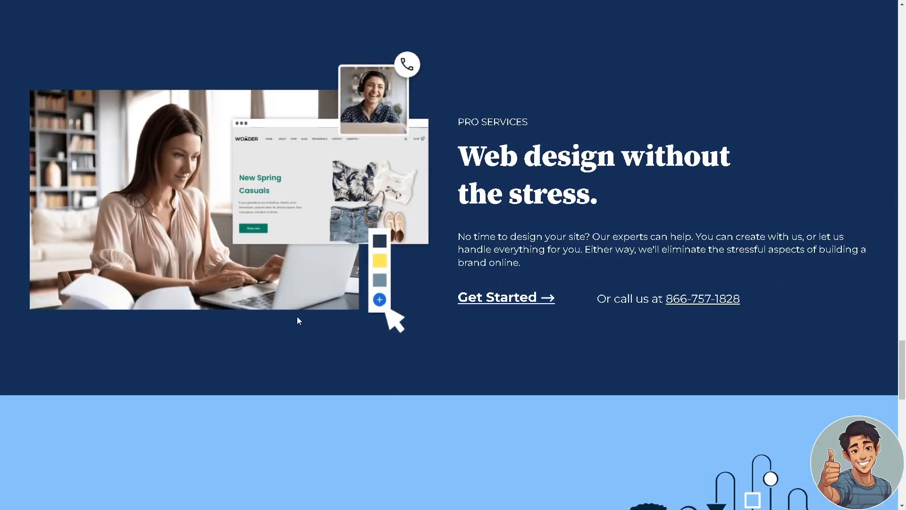
{"action": "scroll", "scroll_direction": "down", "scroll_amount": 3}
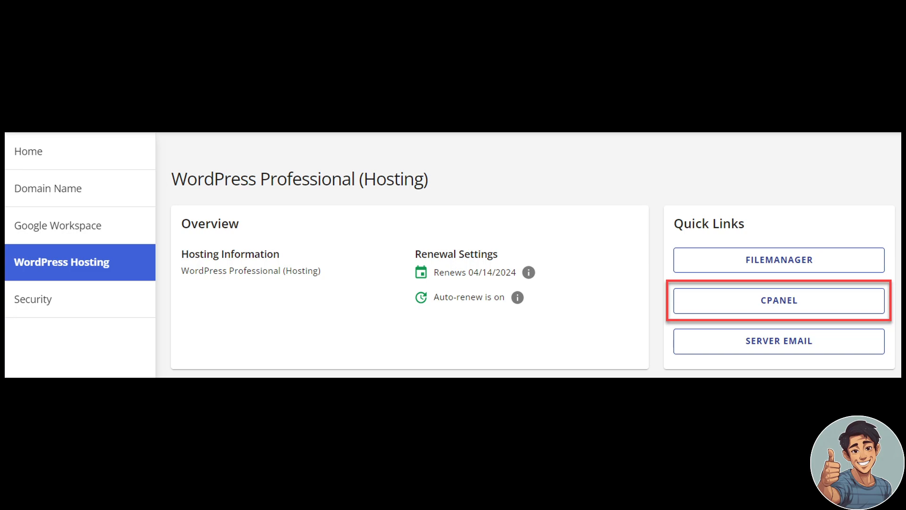
{"action": "mouse_move", "coordinate": [151, 129]}
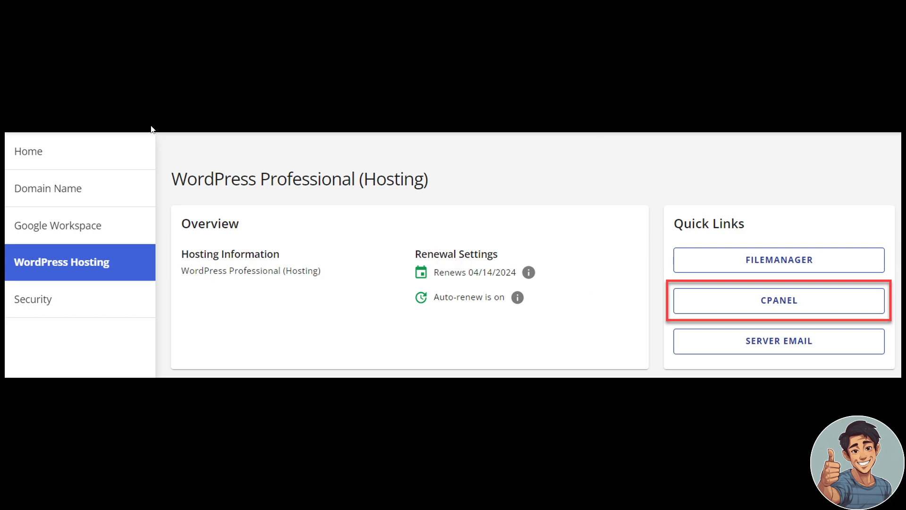
{"action": "mouse_move", "coordinate": [57, 281]}
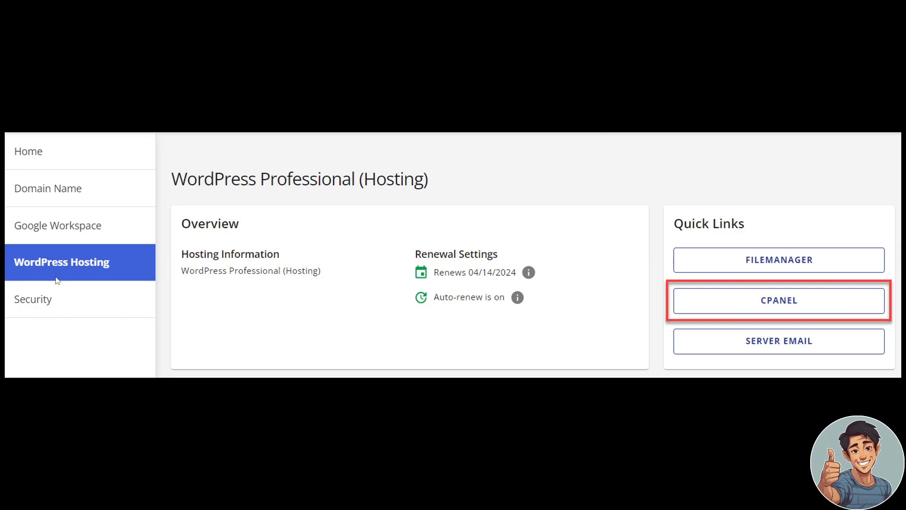
{"action": "mouse_move", "coordinate": [126, 209]}
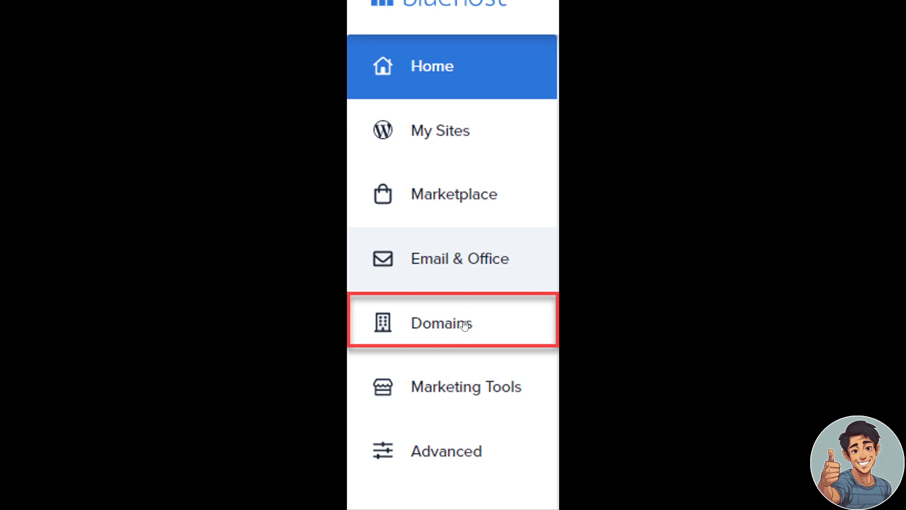
Step: Choose Domains from the main Bluehost dashboard sidebar
{"action": "scroll", "scroll_direction": "down", "scroll_amount": 3}
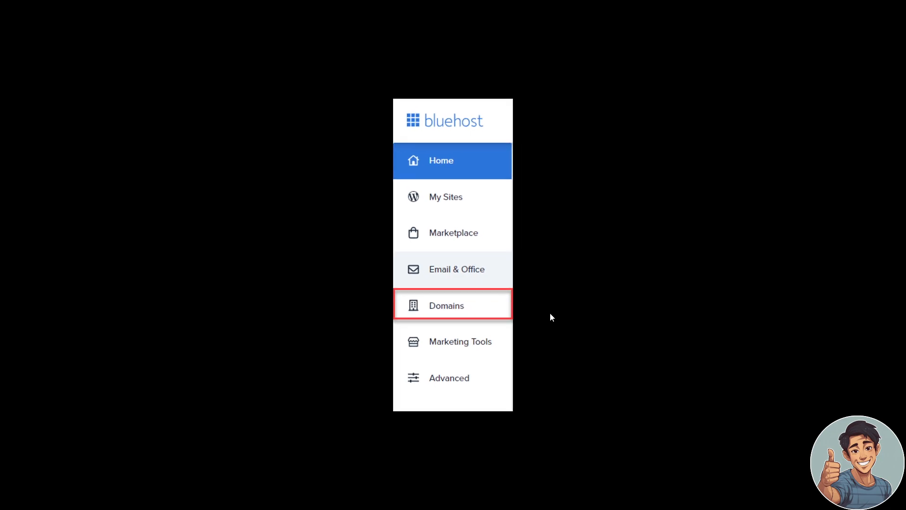
{"action": "left_click", "coordinate": [452, 305]}
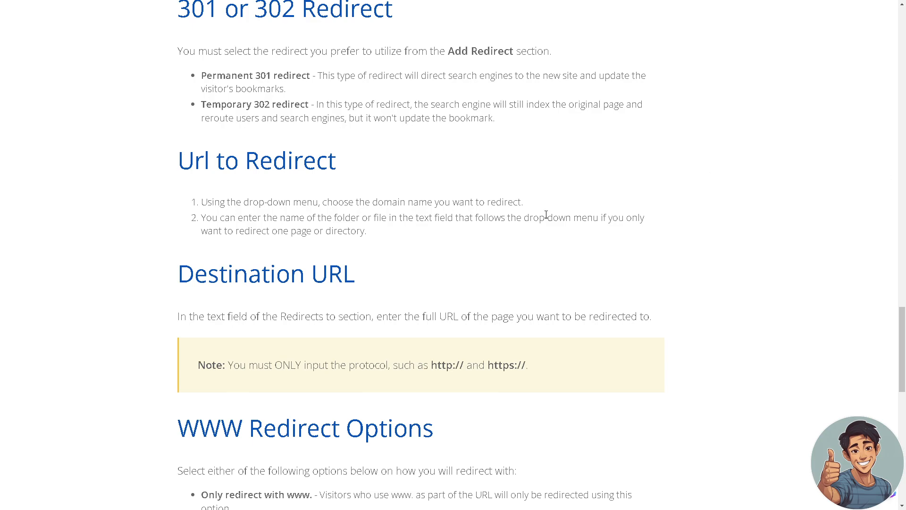
{"action": "mouse_move", "coordinate": [527, 224]}
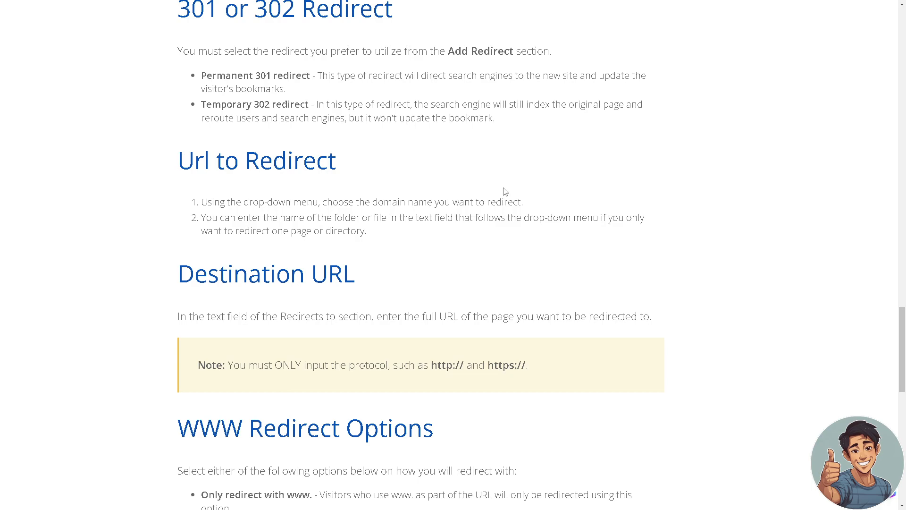
{"action": "mouse_move", "coordinate": [318, 138]}
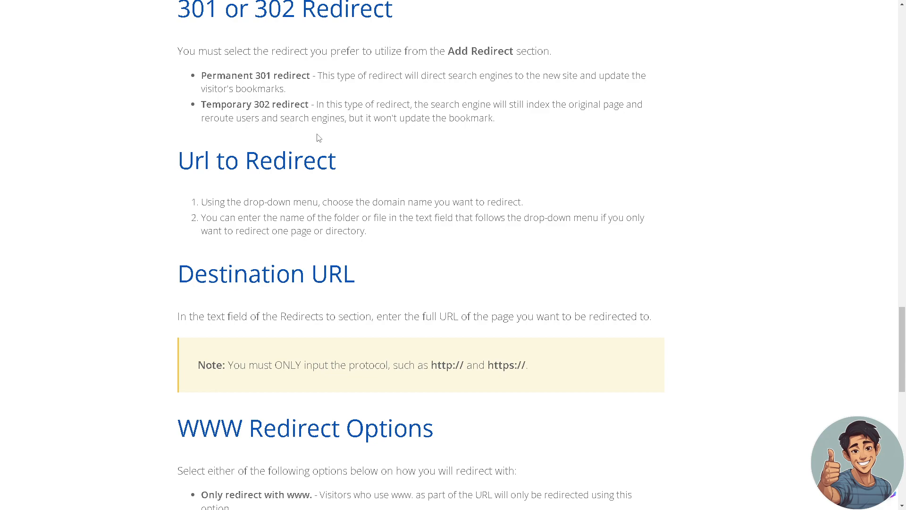
{"action": "mouse_move", "coordinate": [352, 182]}
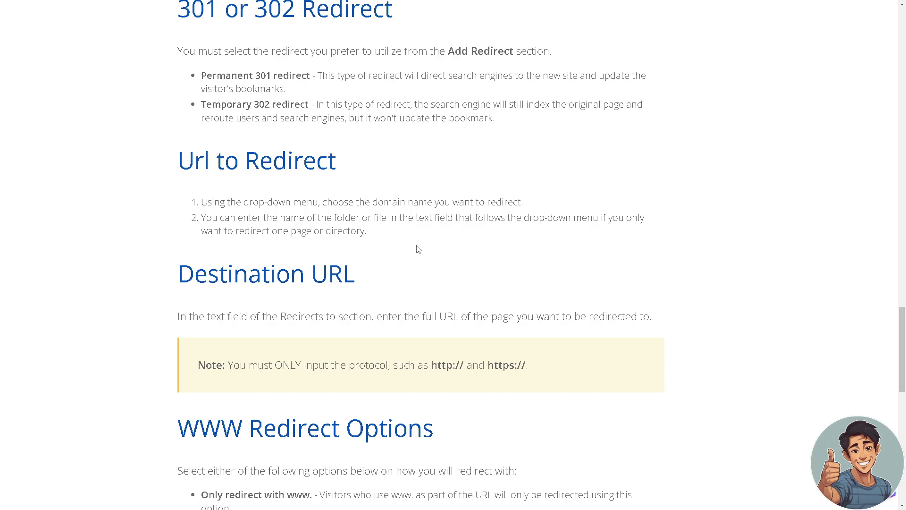
{"action": "mouse_move", "coordinate": [422, 254]}
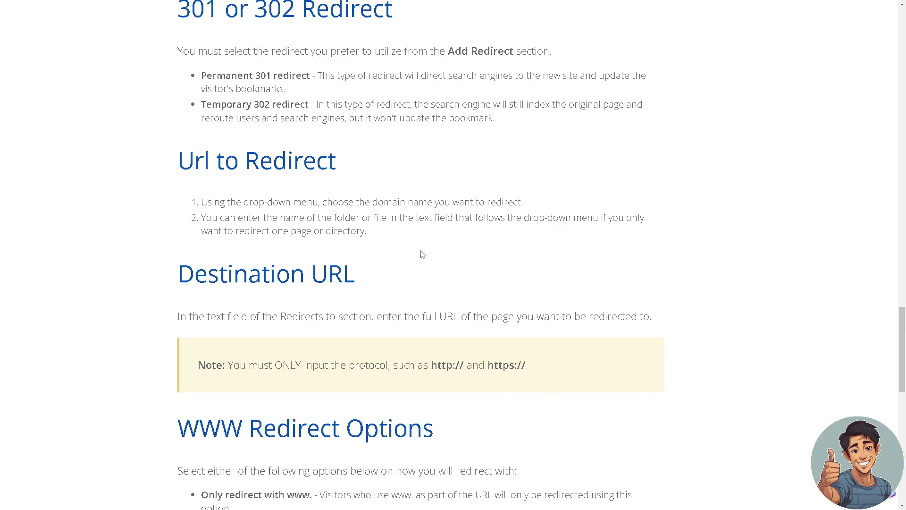
{"action": "mouse_move", "coordinate": [322, 365]}
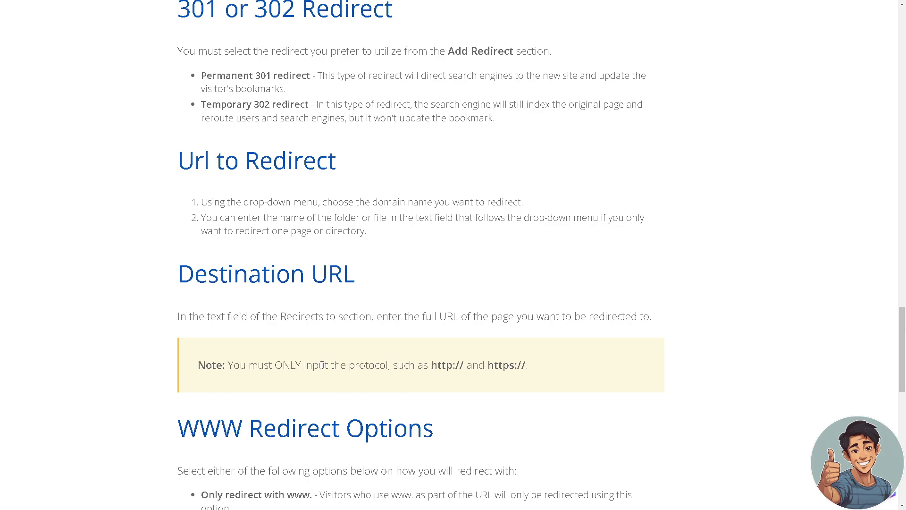
Step: Scroll the redirect help article to the 301/302, Url to Redirect and Destination URL sections
{"action": "scroll", "scroll_direction": "down", "scroll_amount": 3}
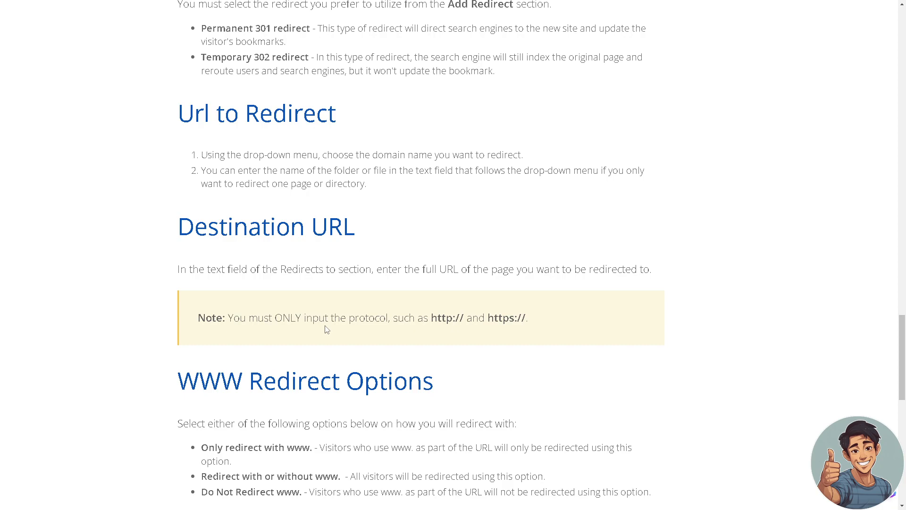
{"action": "scroll", "scroll_direction": "down", "scroll_amount": 3}
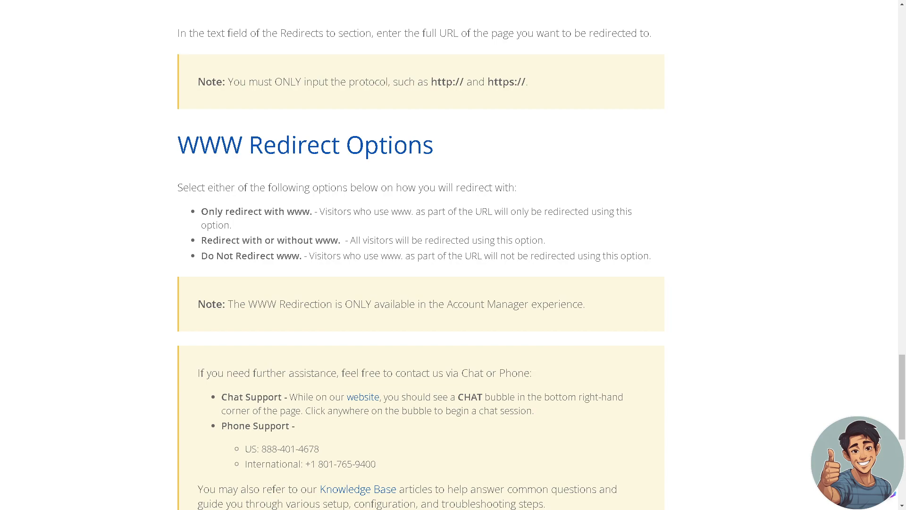
{"action": "mouse_move", "coordinate": [362, 351]}
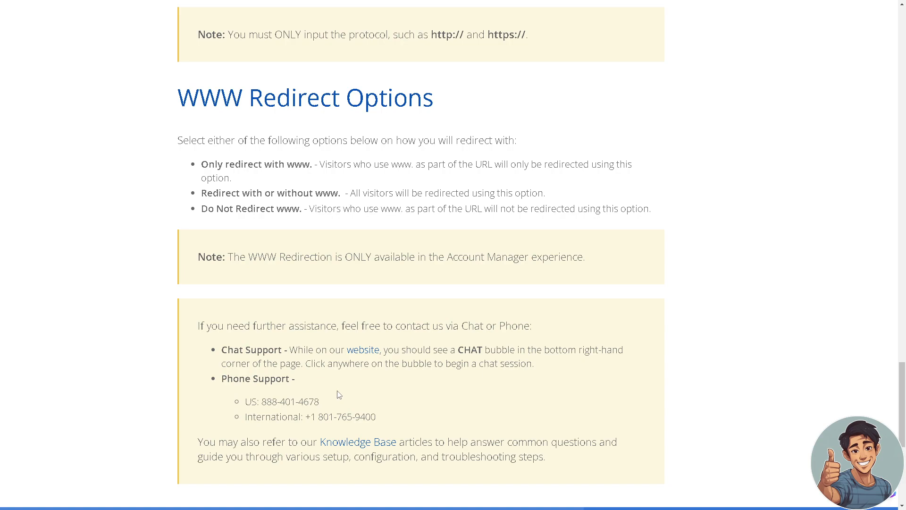
{"action": "mouse_move", "coordinate": [405, 389]}
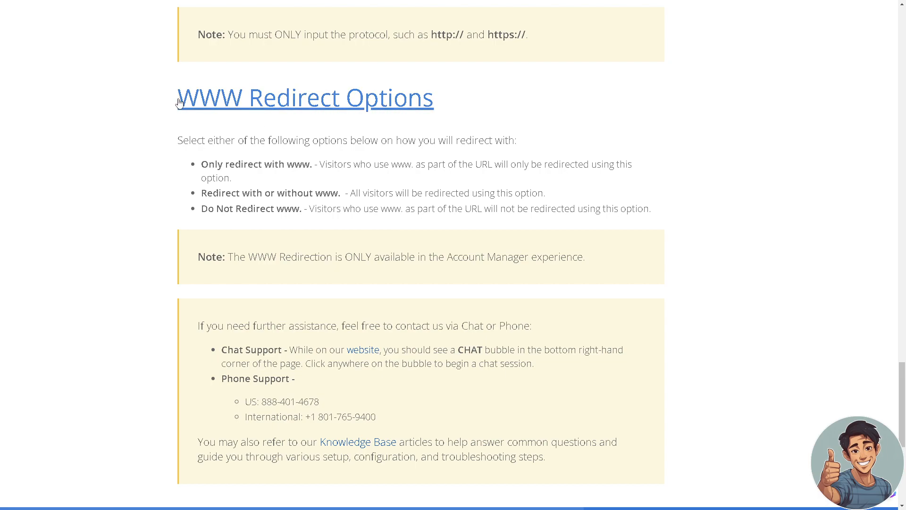
{"action": "mouse_move", "coordinate": [148, 107]}
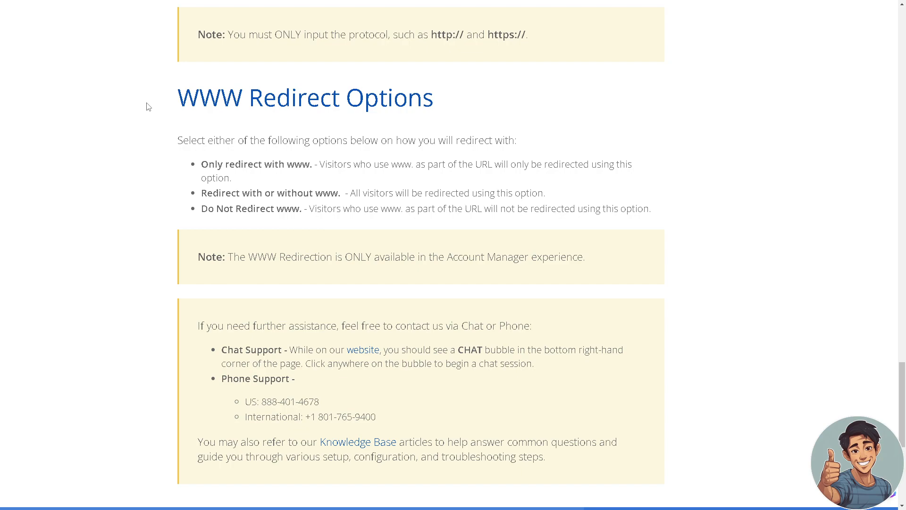
{"action": "mouse_move", "coordinate": [164, 283]}
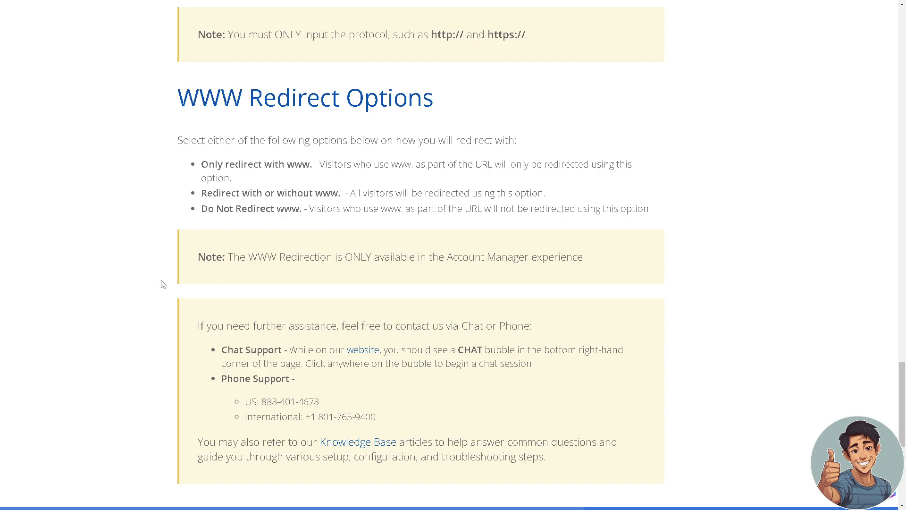
{"action": "mouse_move", "coordinate": [127, 264]}
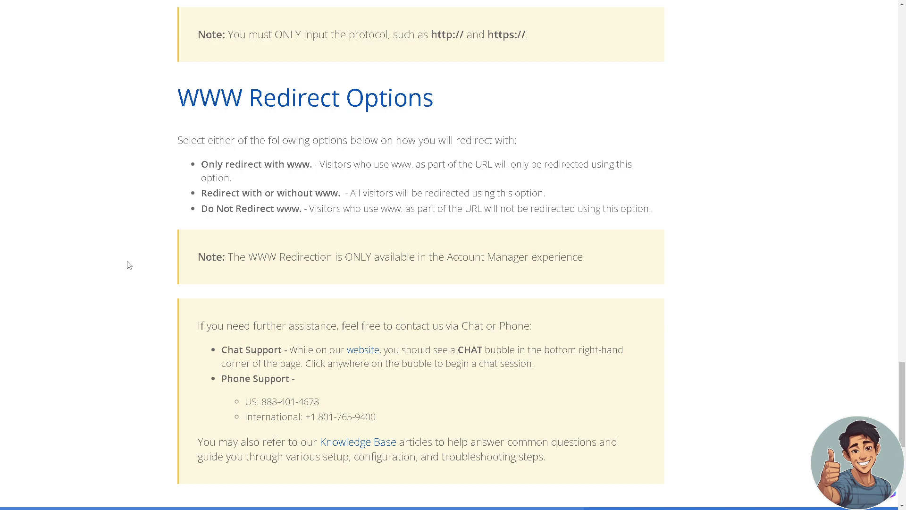